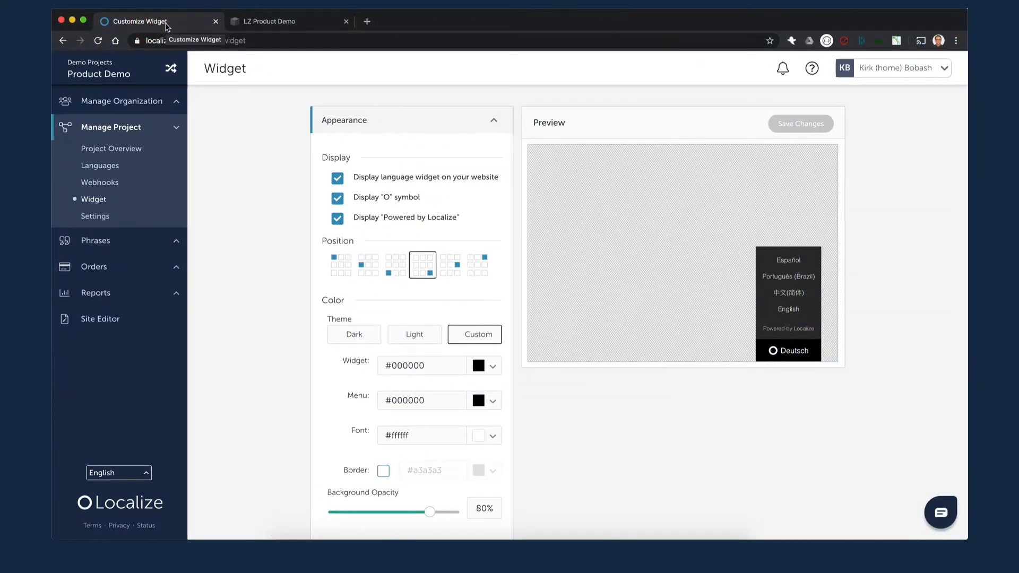
pyautogui.moveTo(234, 167)
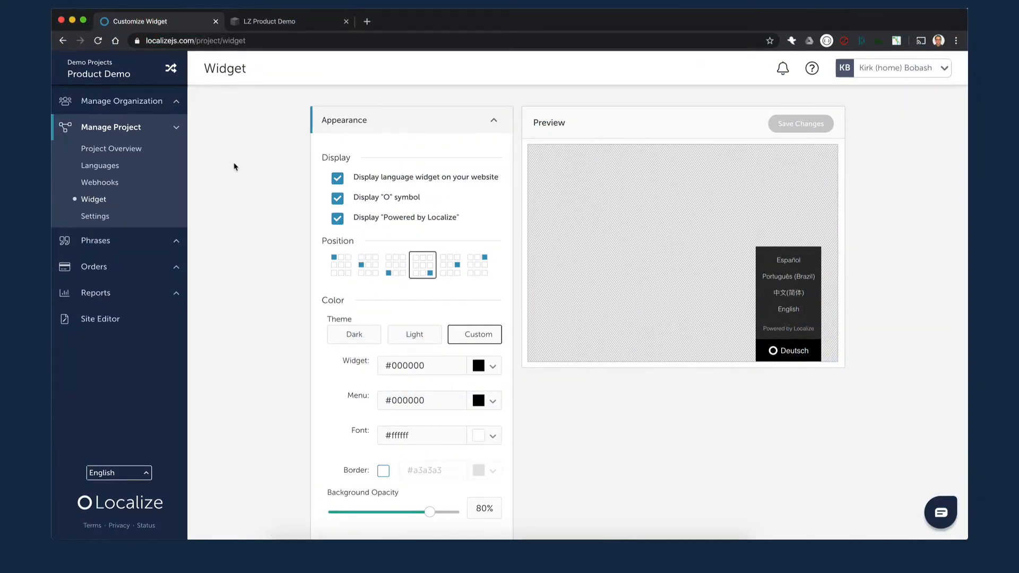
pyautogui.moveTo(166, 206)
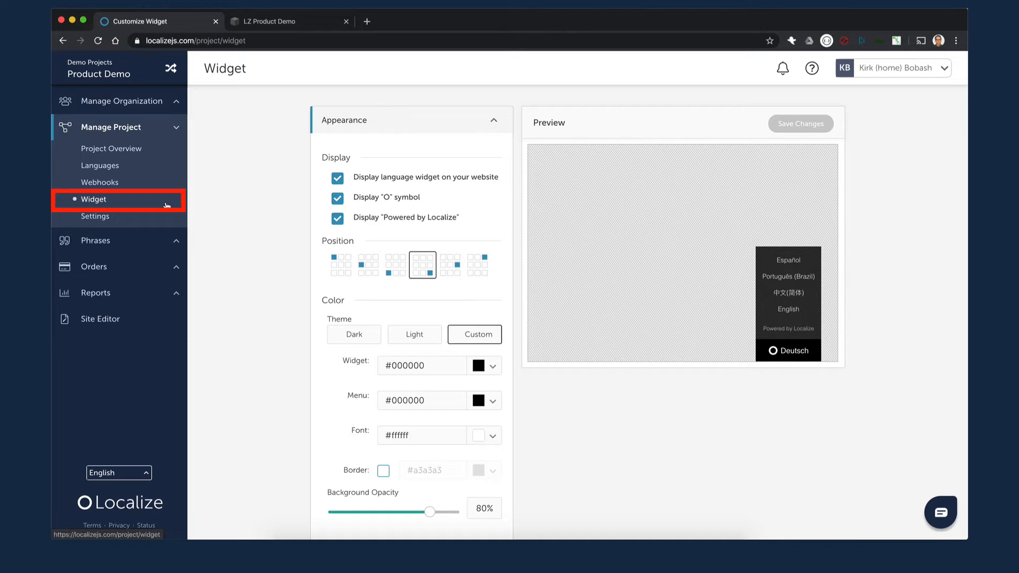
# Edit the Portuguese display name to read 'Português (Brasil)' instead of 'Brazil'.
pyautogui.scroll(-3)
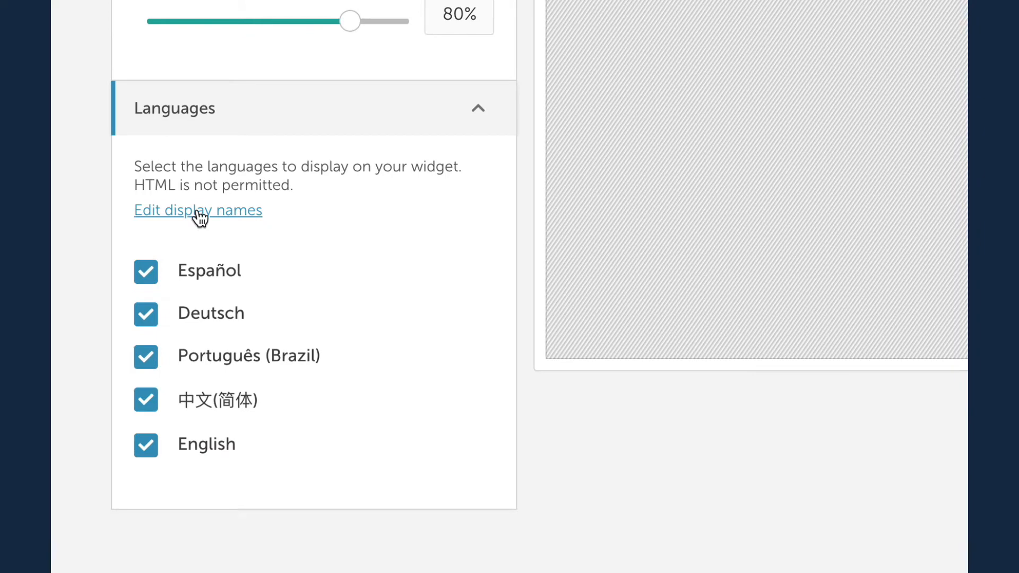
pyautogui.click(198, 210)
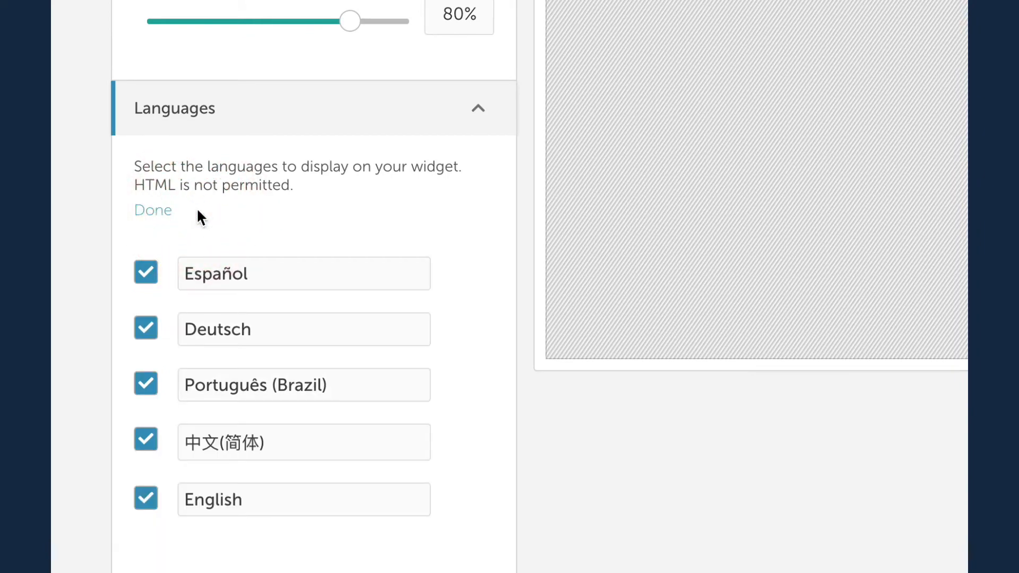
pyautogui.moveTo(315, 395)
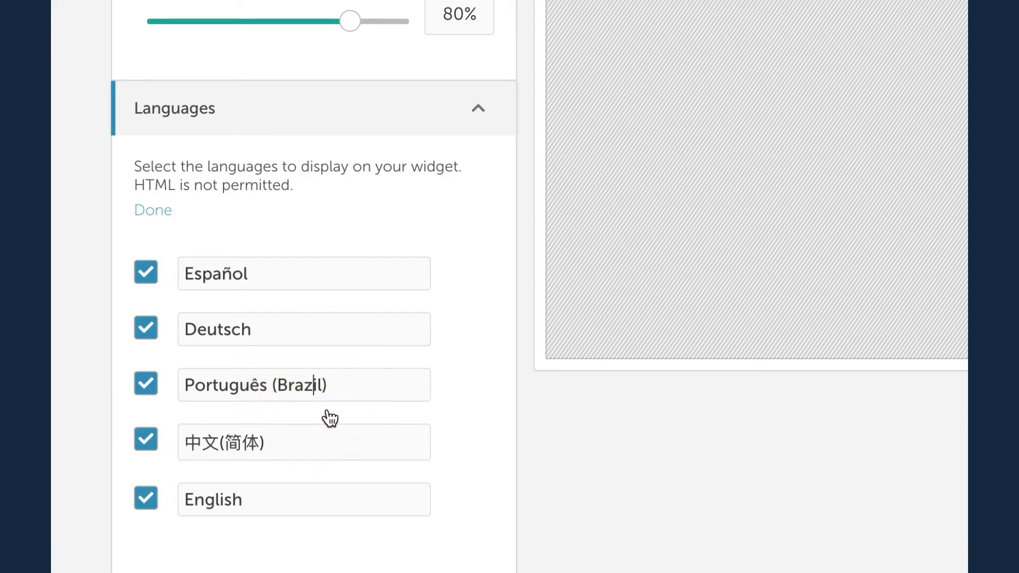
pyautogui.write('Brasil')
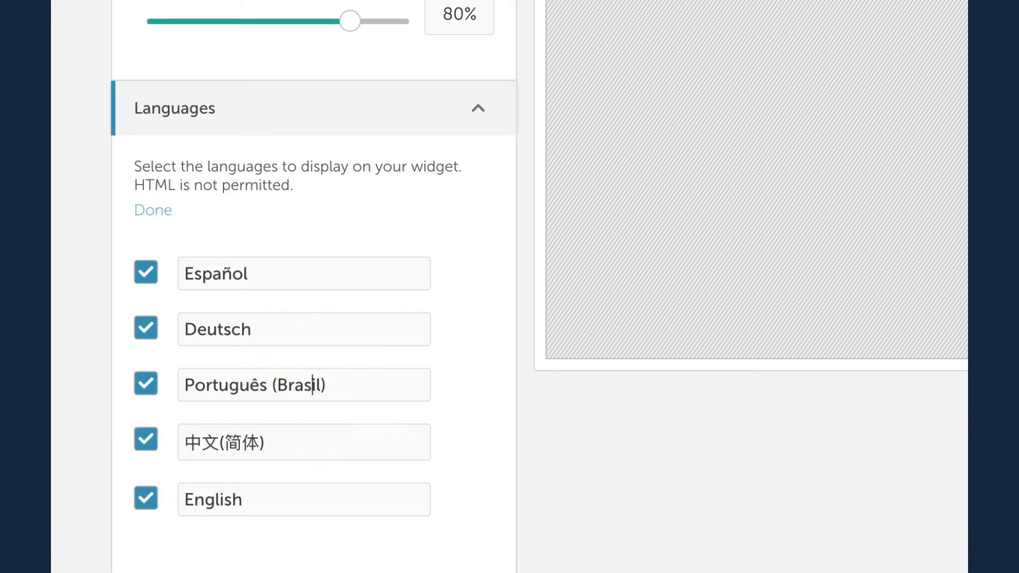
pyautogui.moveTo(154, 211)
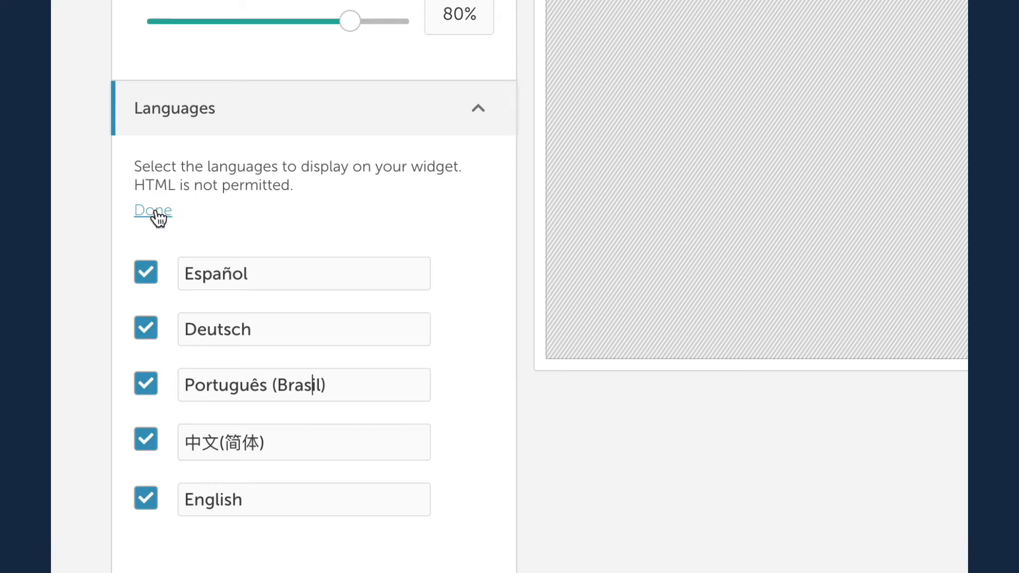
# Finish editing, save the widget changes, and dismiss the confirmation notice.
pyautogui.click(152, 210)
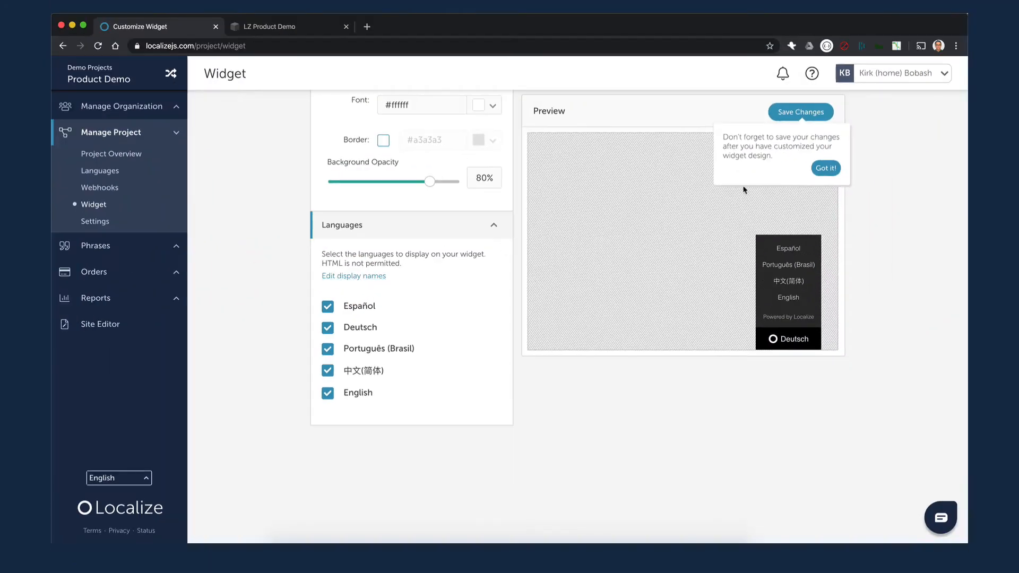
pyautogui.click(825, 168)
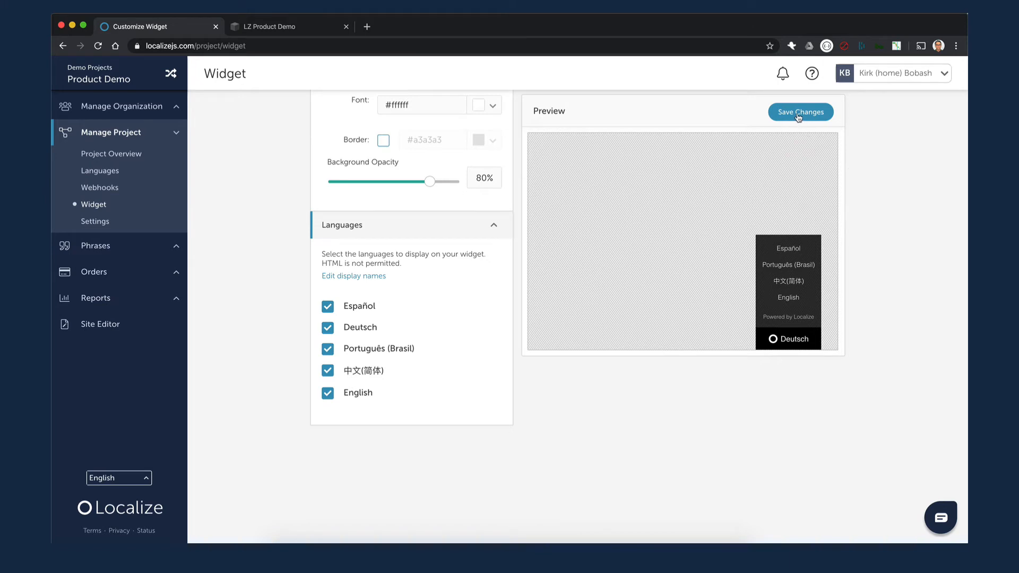
pyautogui.click(800, 112)
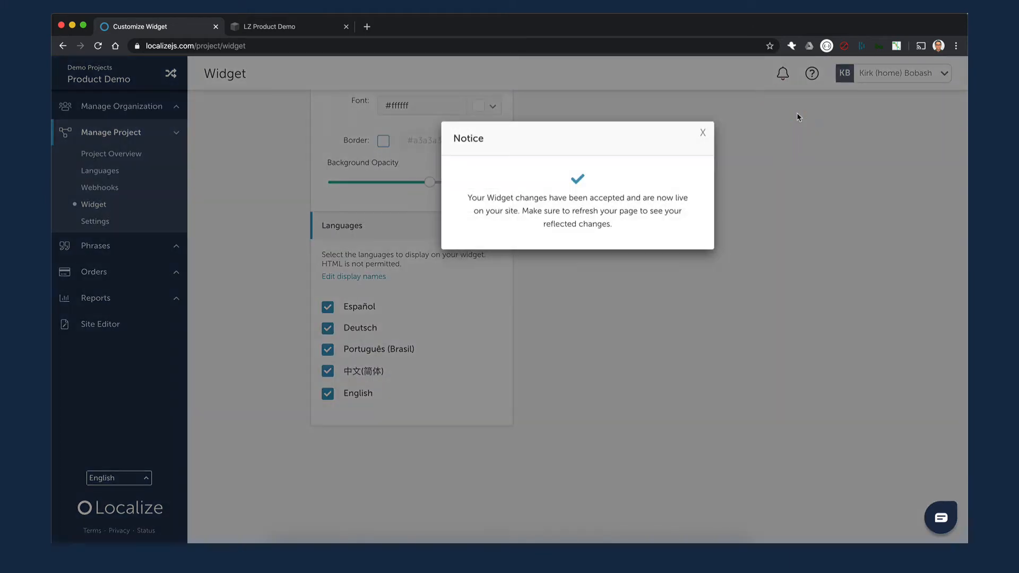
pyautogui.moveTo(642, 238)
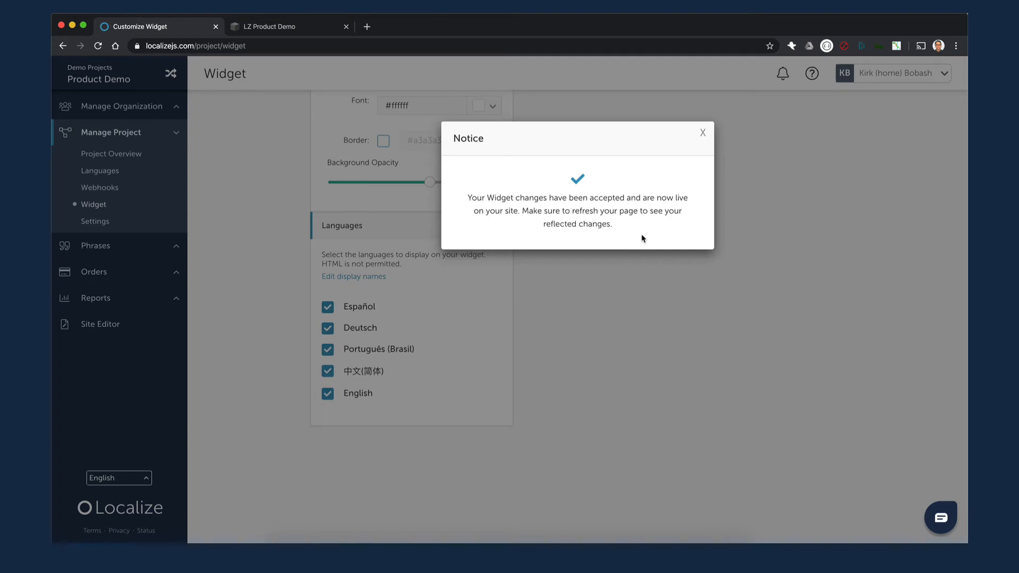
pyautogui.moveTo(703, 139)
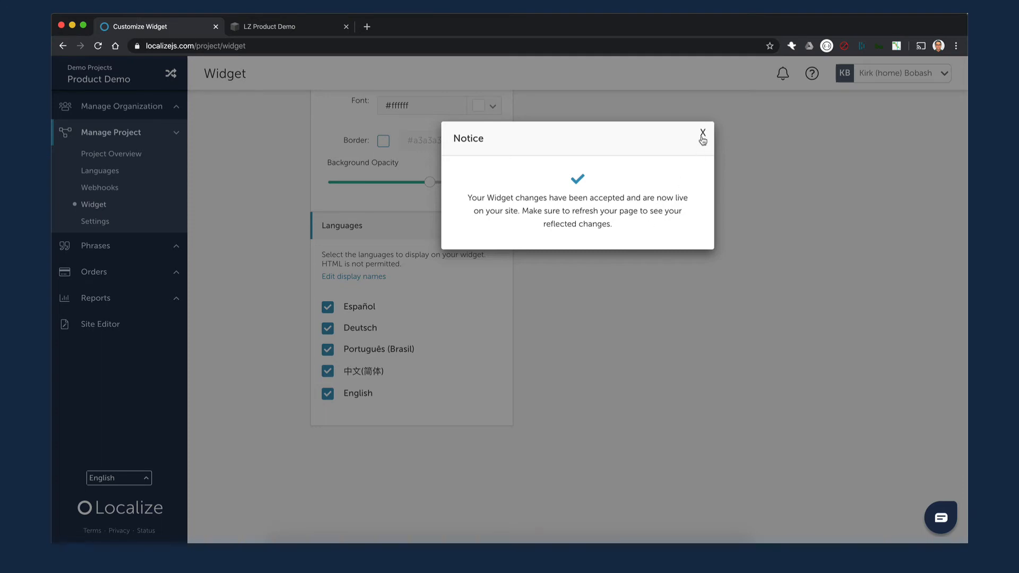
pyautogui.click(702, 133)
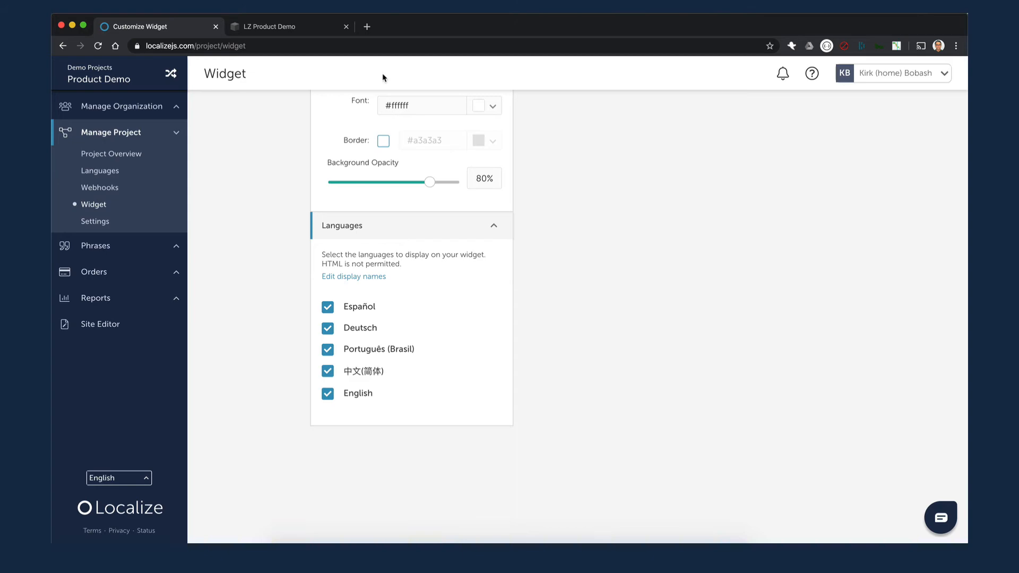
# Open the Español language switcher on the LZ Product Demo site to show 'Português (Brasil)'.
pyautogui.click(280, 26)
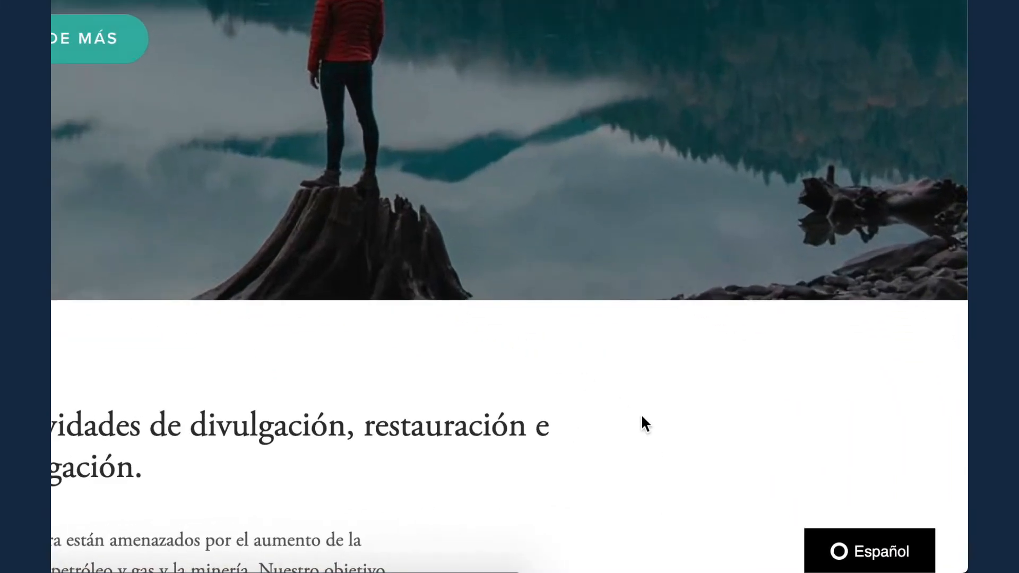
pyautogui.click(869, 551)
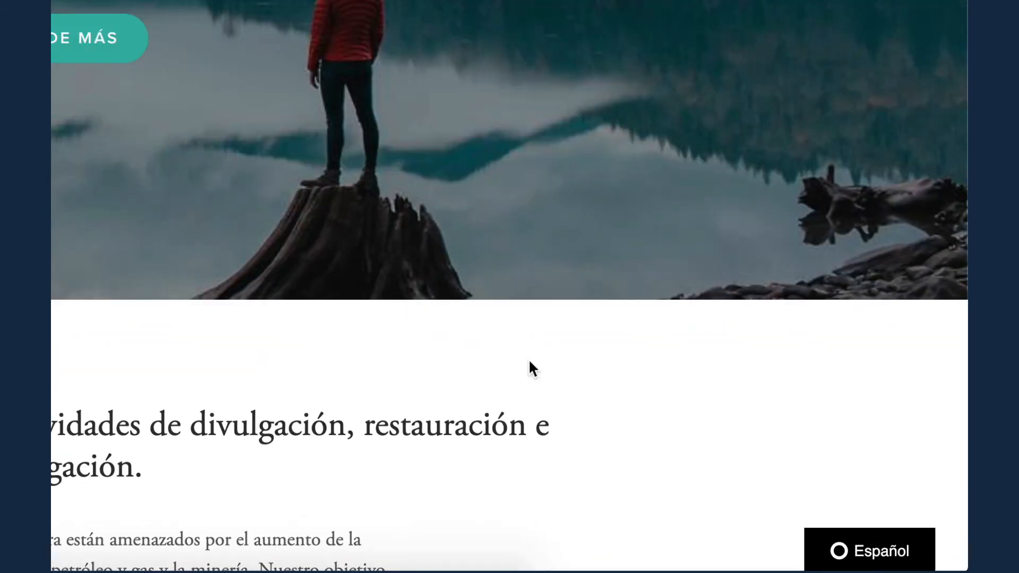
pyautogui.click(869, 550)
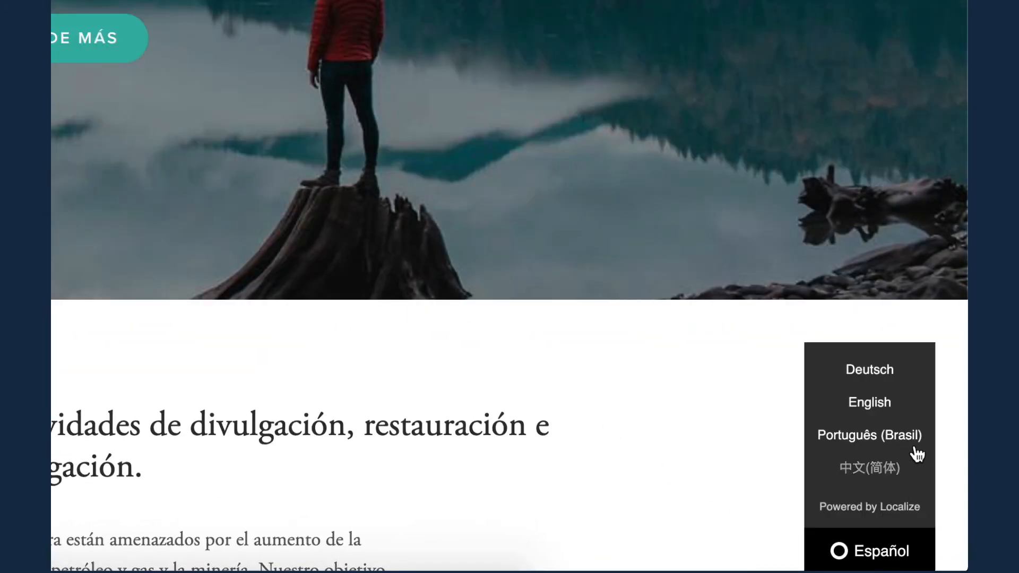